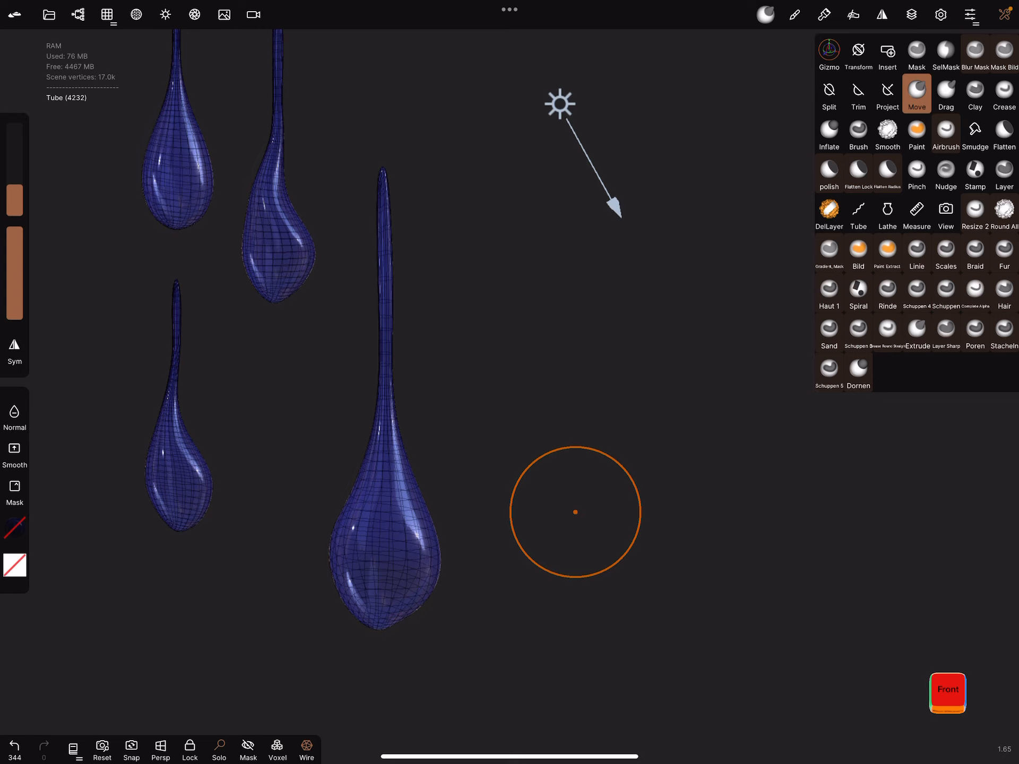
- Draw a straight vertical tube to the right of the teardrop models
click(858, 211)
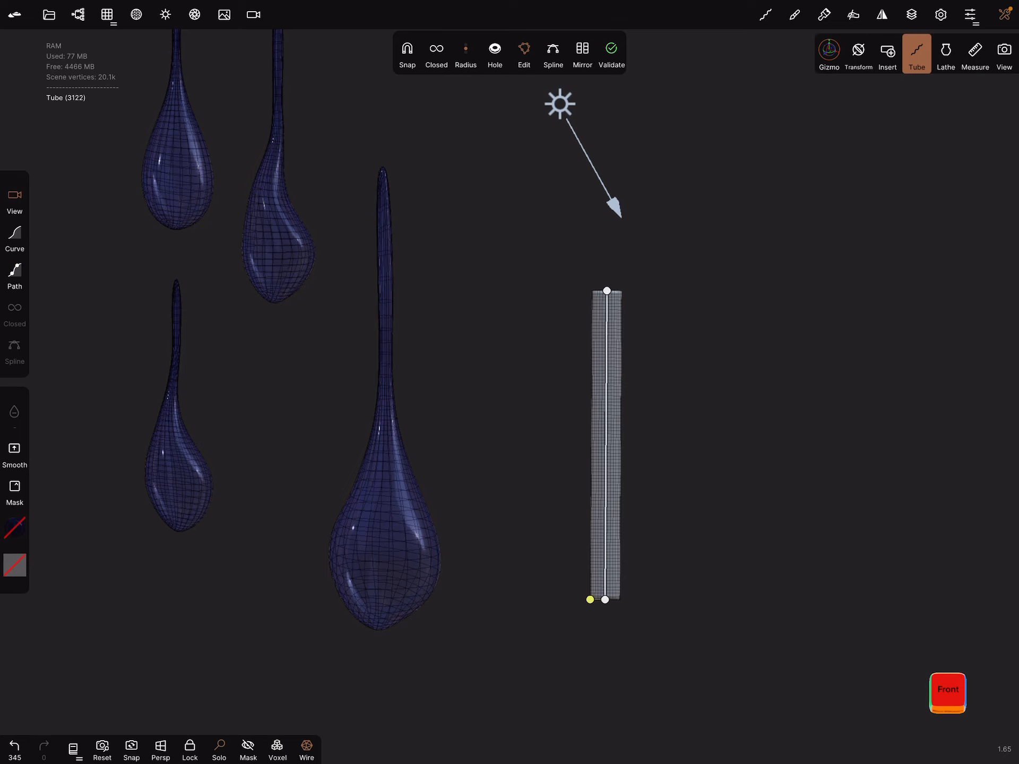
- Turn off Constant density on the new tube in its primitive settings
click(77, 14)
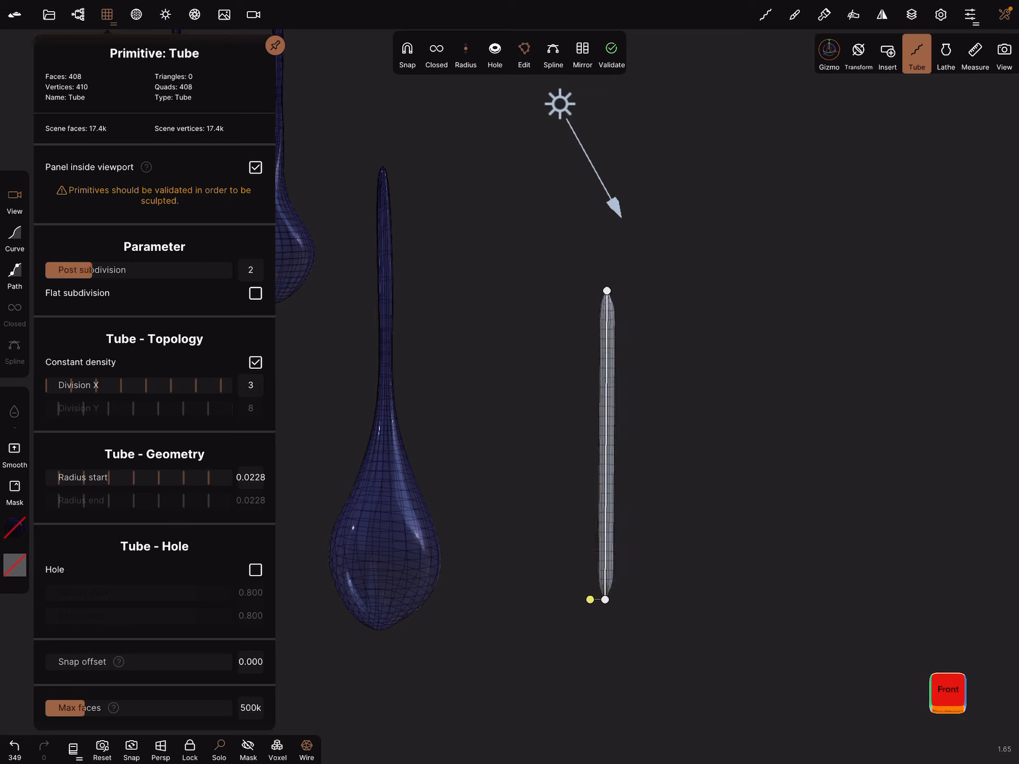
click(254, 362)
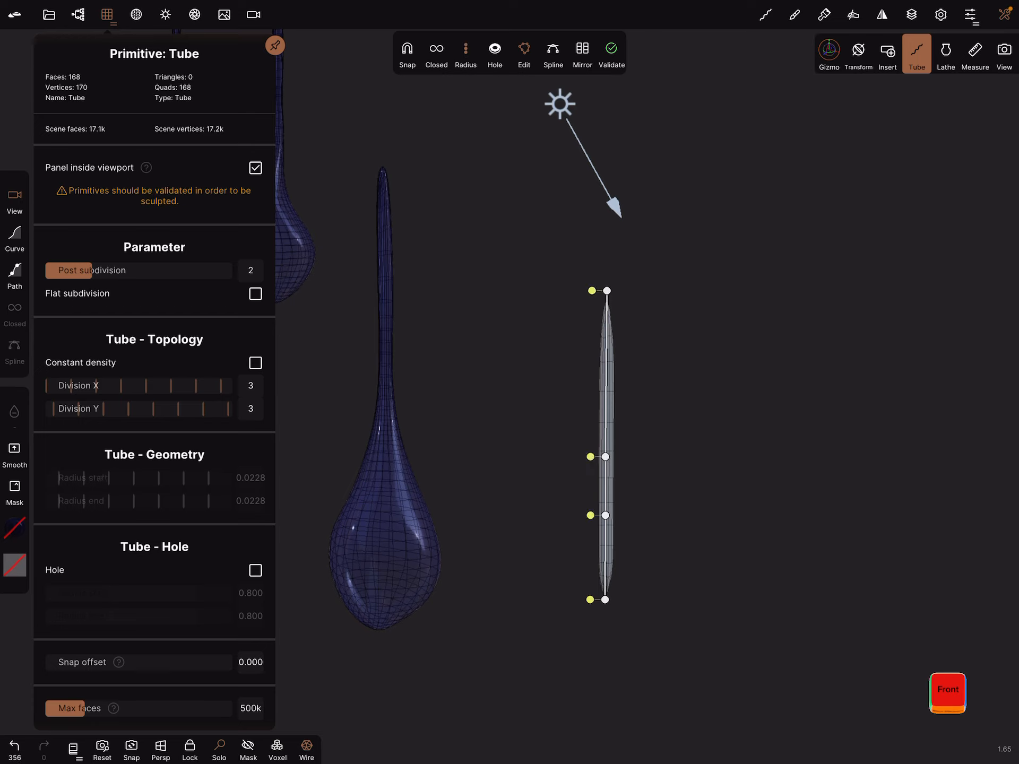
- Bulge the tube's lower body into a teardrop with an extra length division and a narrow top
drag(606, 515, 554, 515)
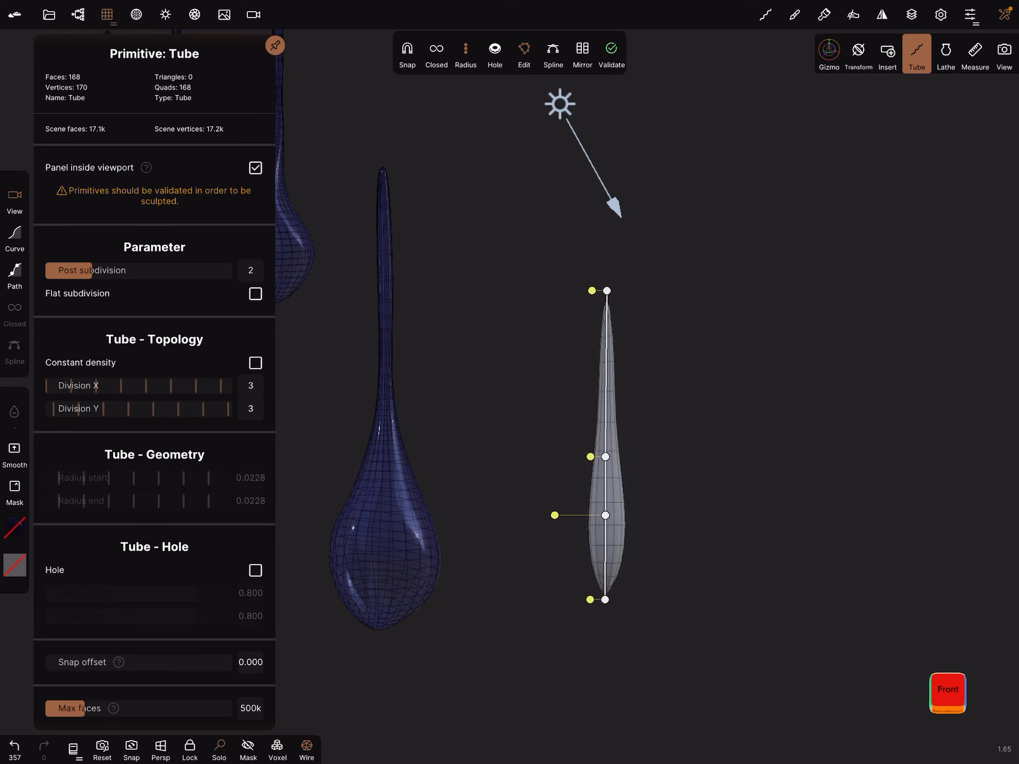
drag(554, 515, 493, 515)
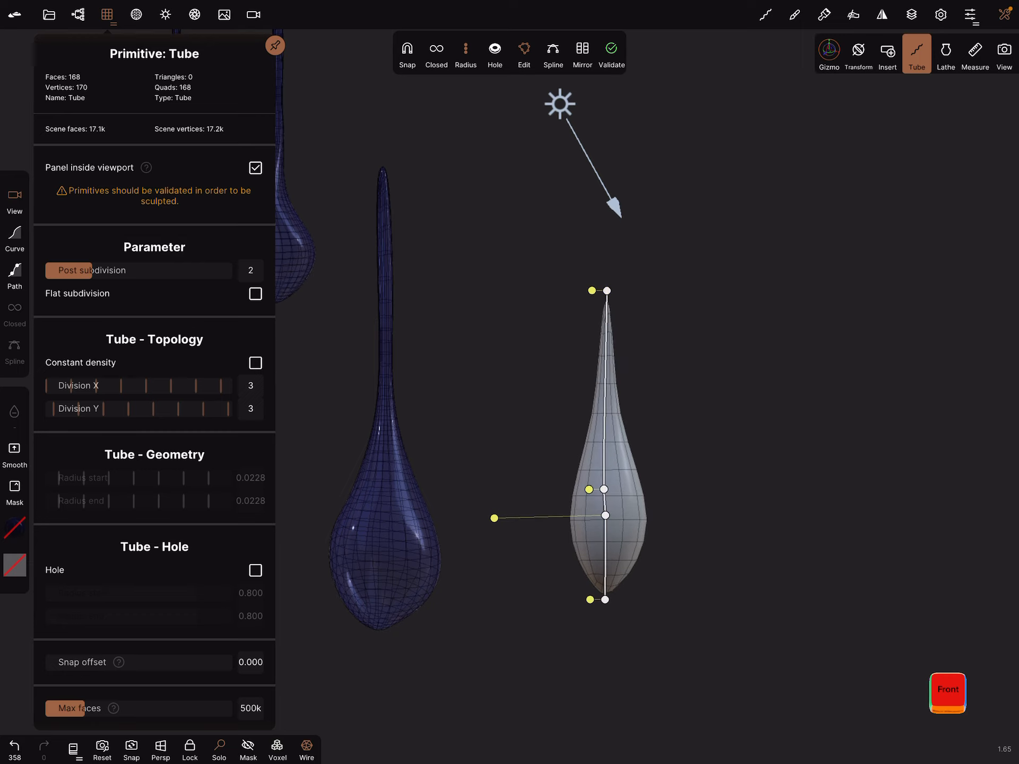
click(250, 400)
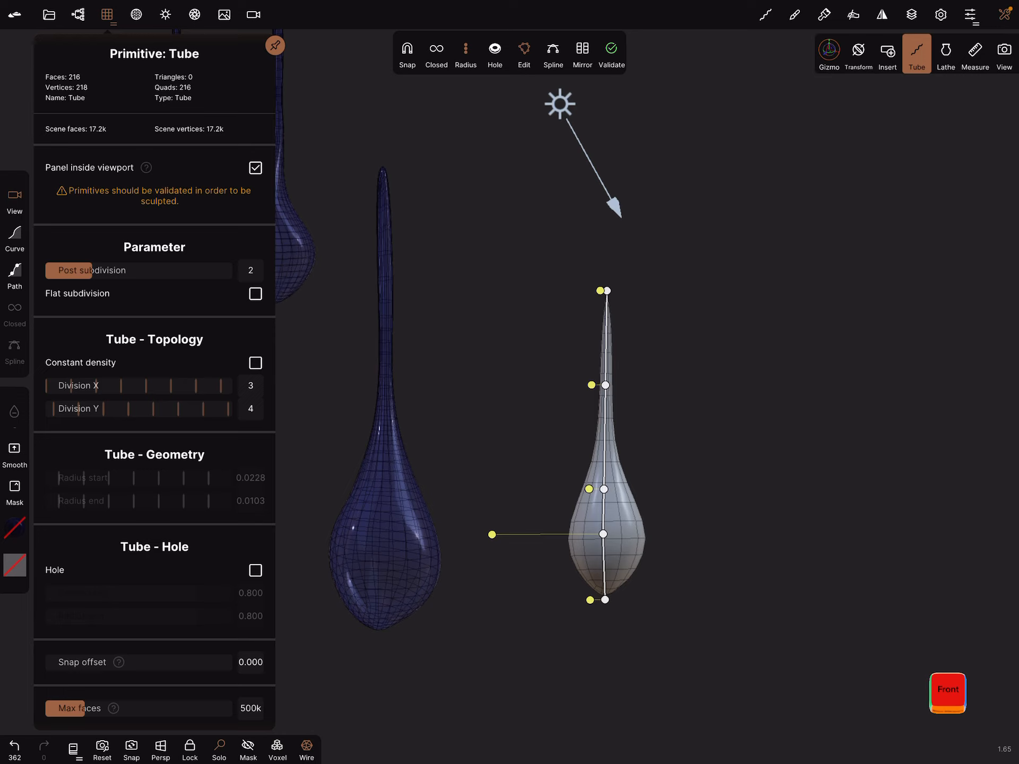
drag(493, 534, 465, 534)
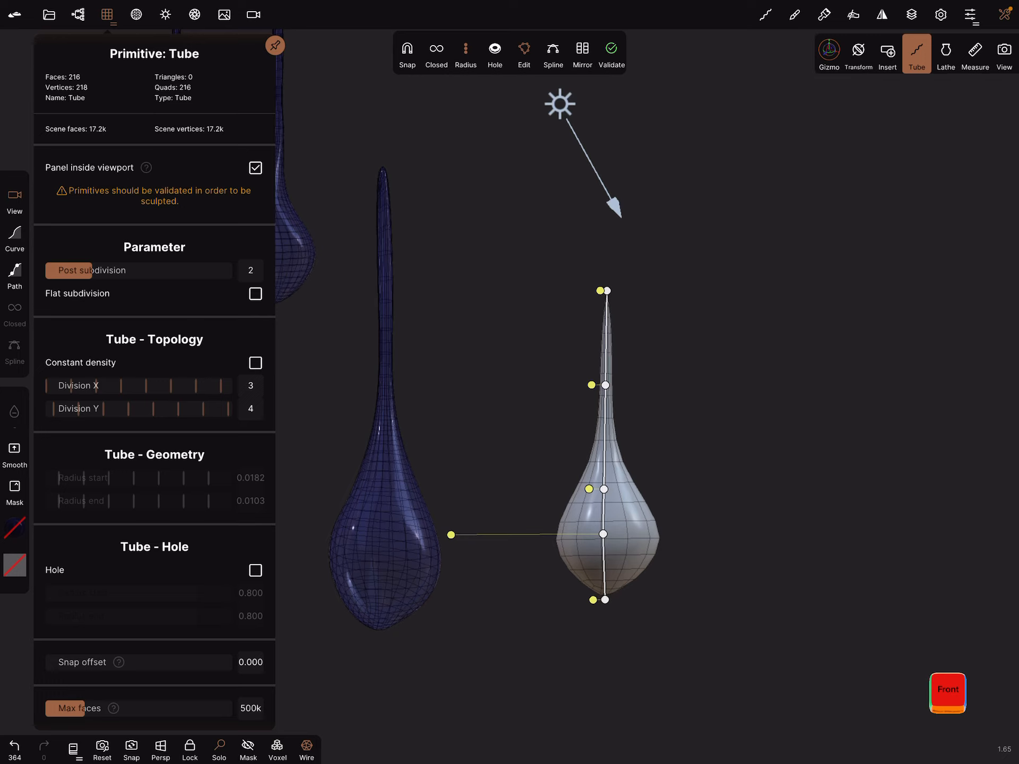
click(251, 269)
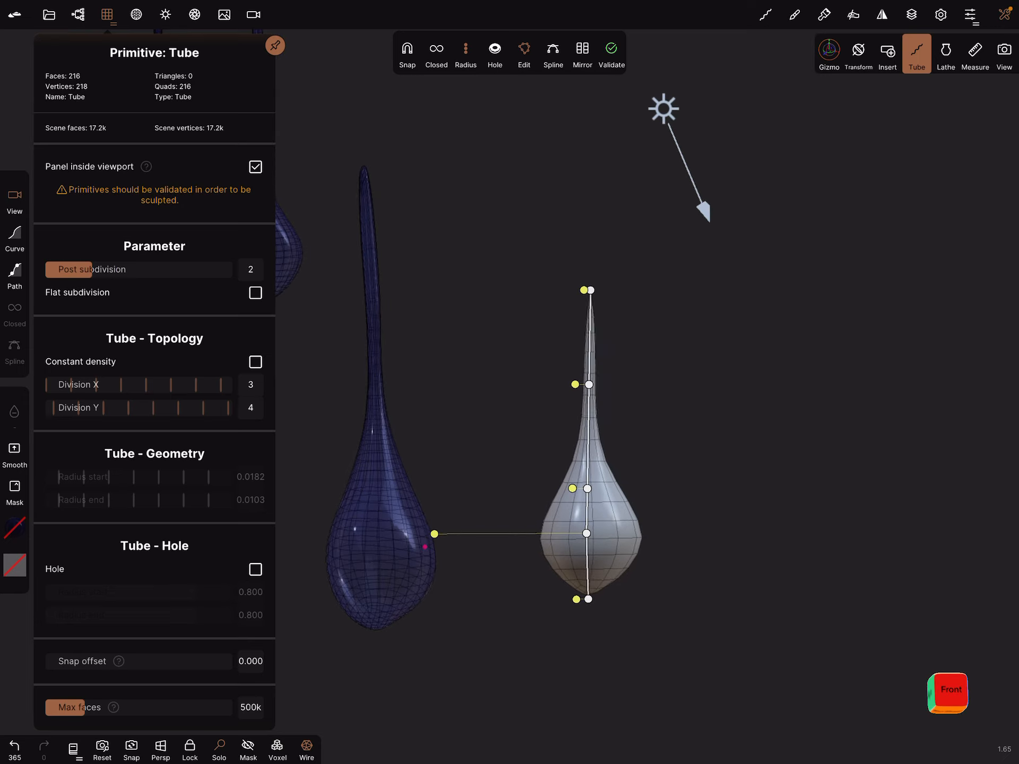
- Validate the teardrop as a sculptable mesh and hide all five scene objects
click(610, 52)
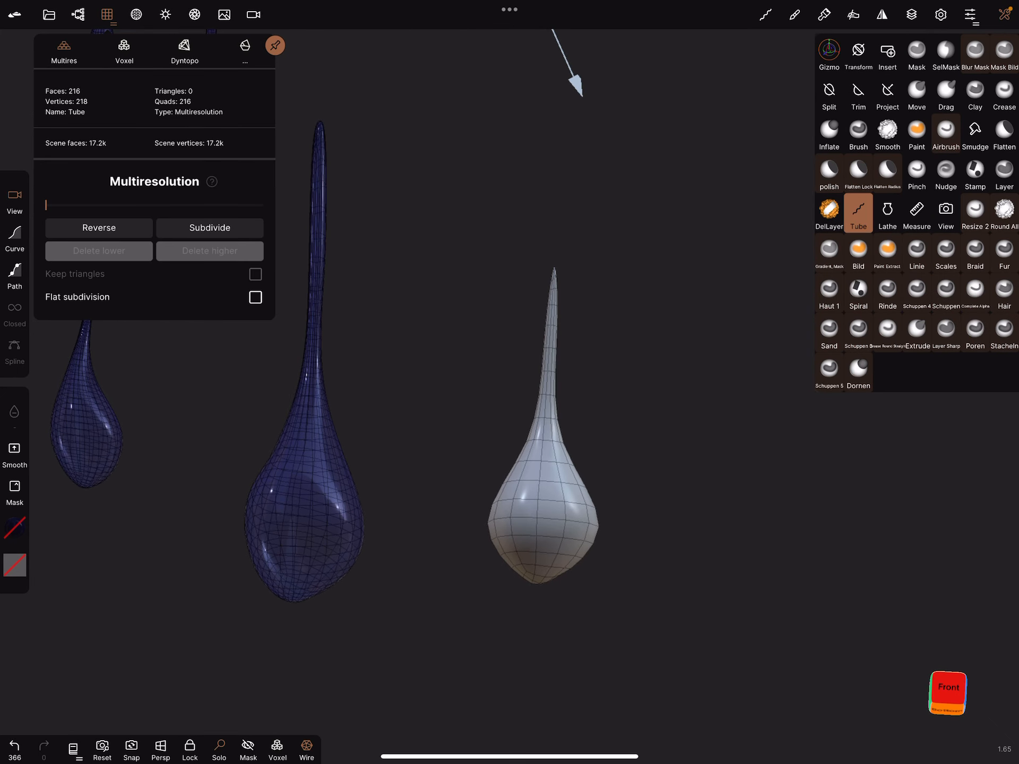
click(940, 13)
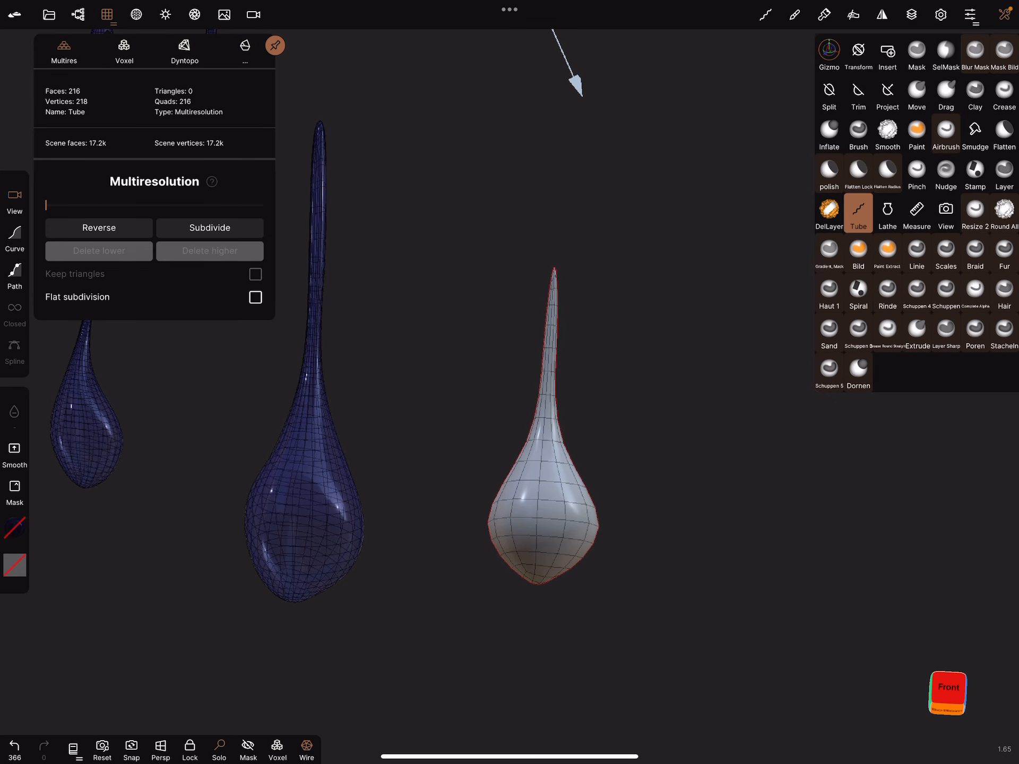
click(917, 93)
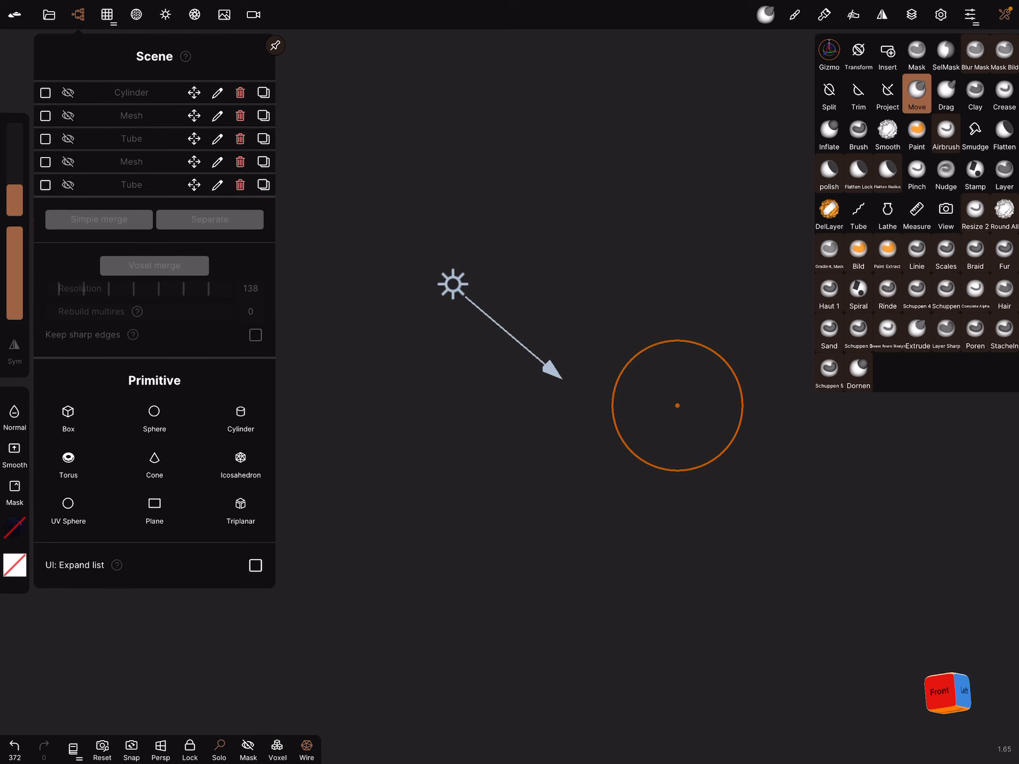
- Unhide the flan, bring its side into close view and start a tube on it
click(165, 14)
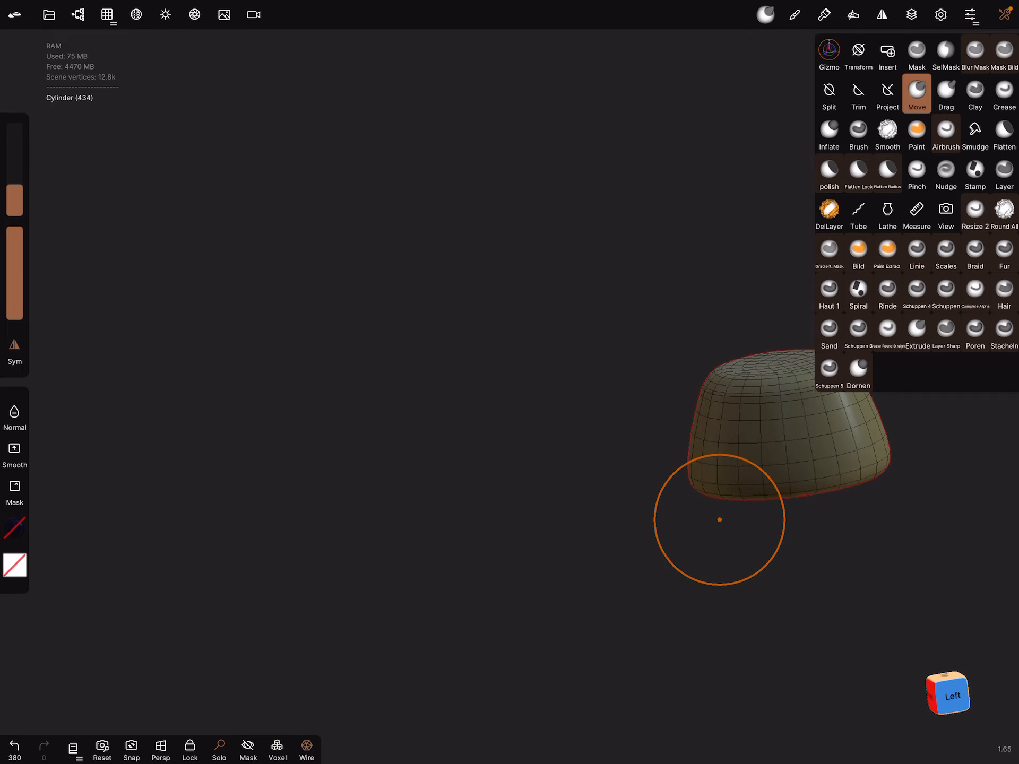
drag(720, 520, 367, 474)
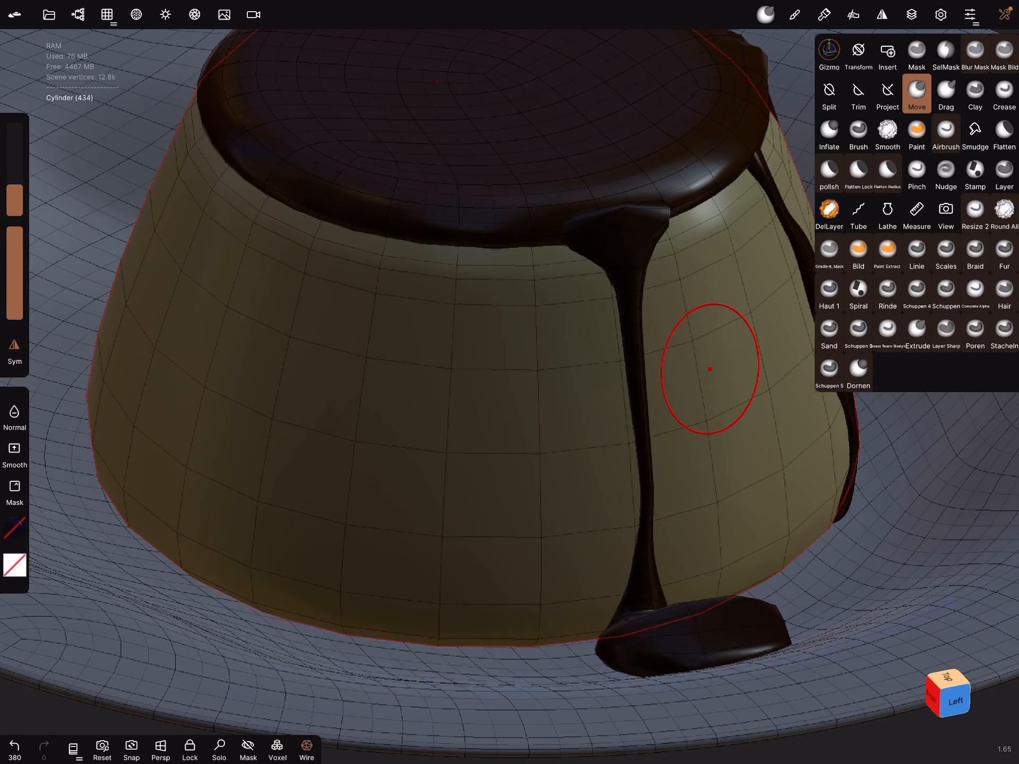
click(858, 212)
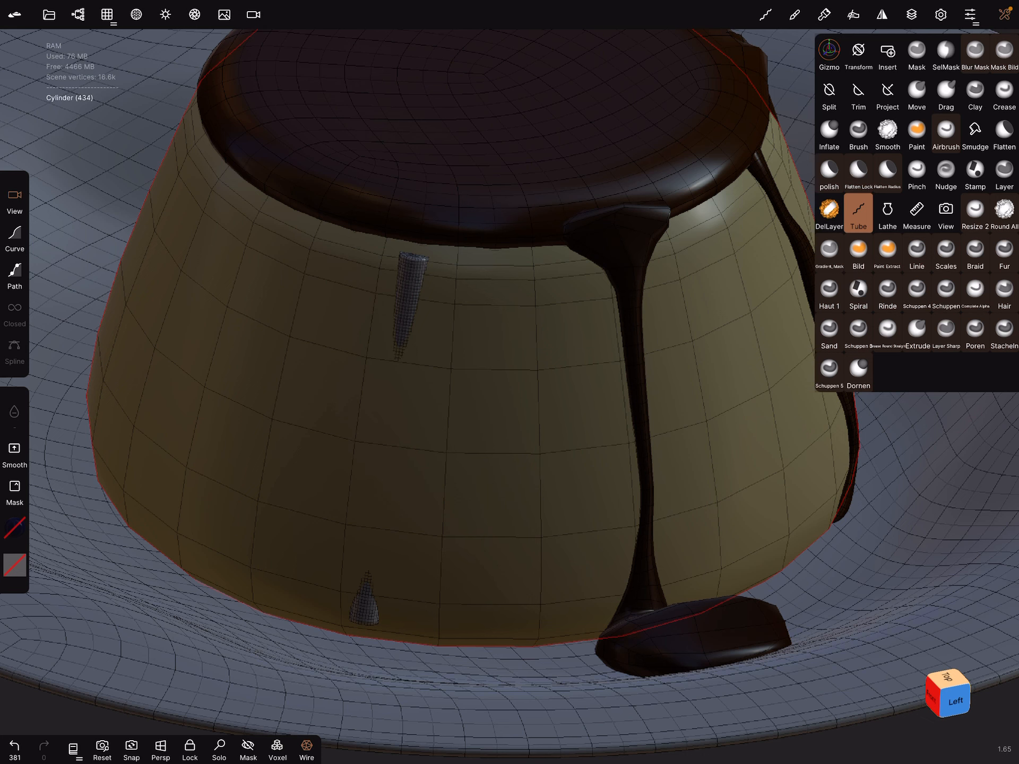
- Draw a thin tube from the chocolate rim to the plate with snapping on Every point
click(859, 212)
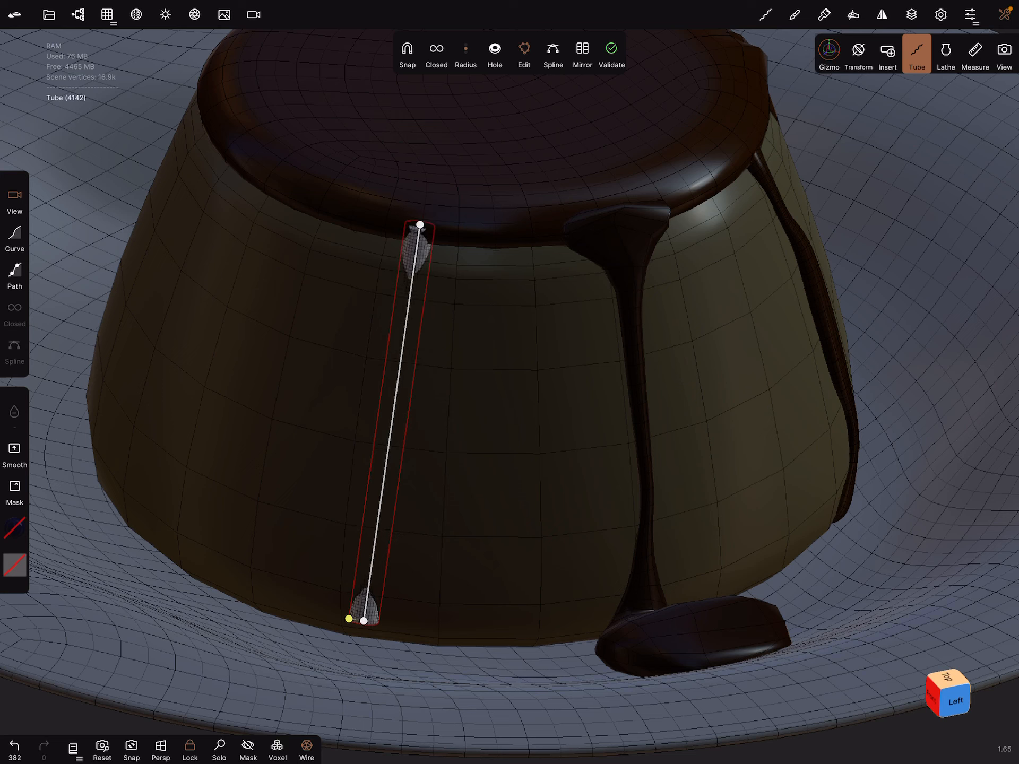
click(917, 54)
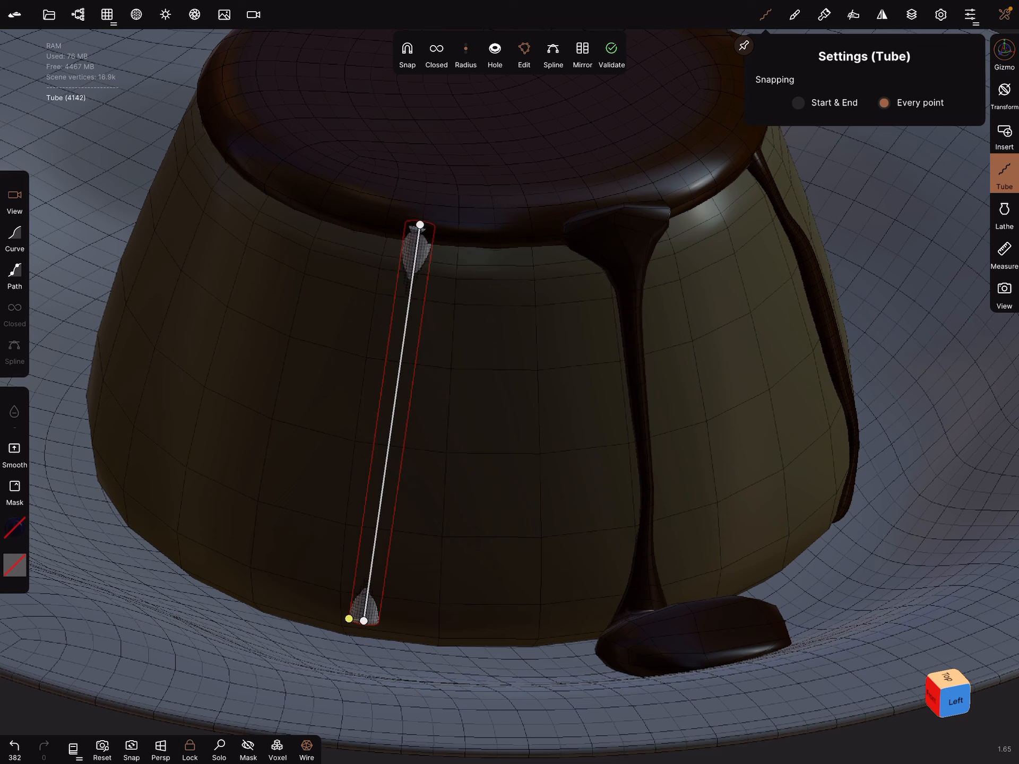
click(743, 45)
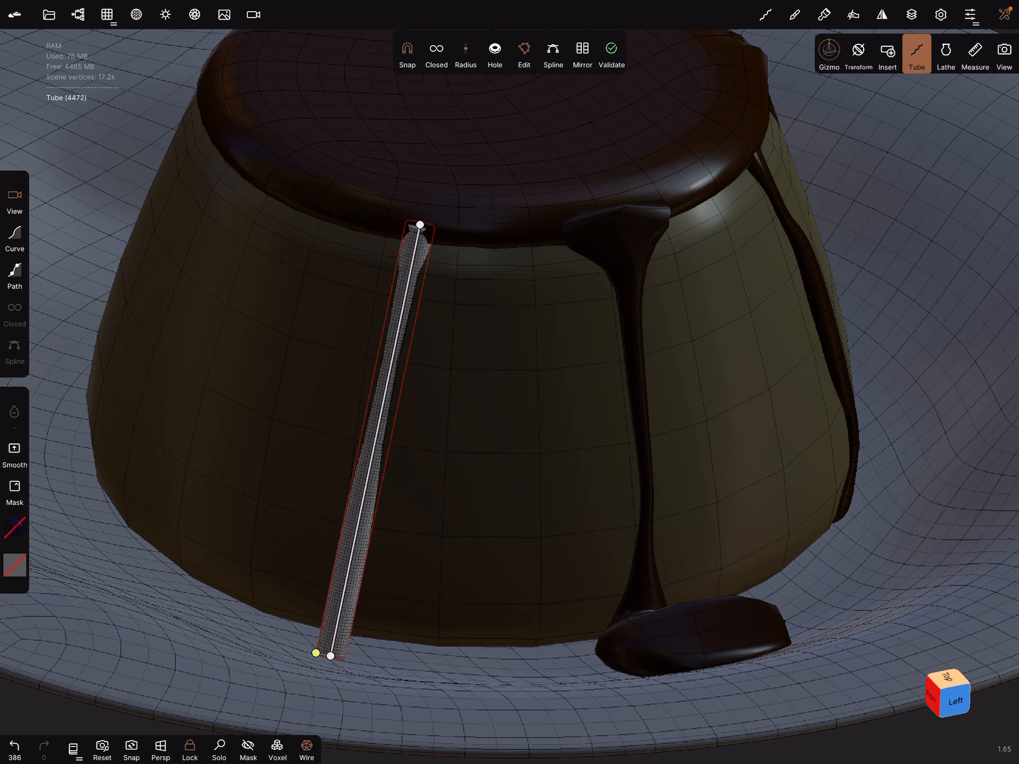
- Give the drip tube Post subdivision 2, Division Y 5 and a thicker Radius start
click(108, 14)
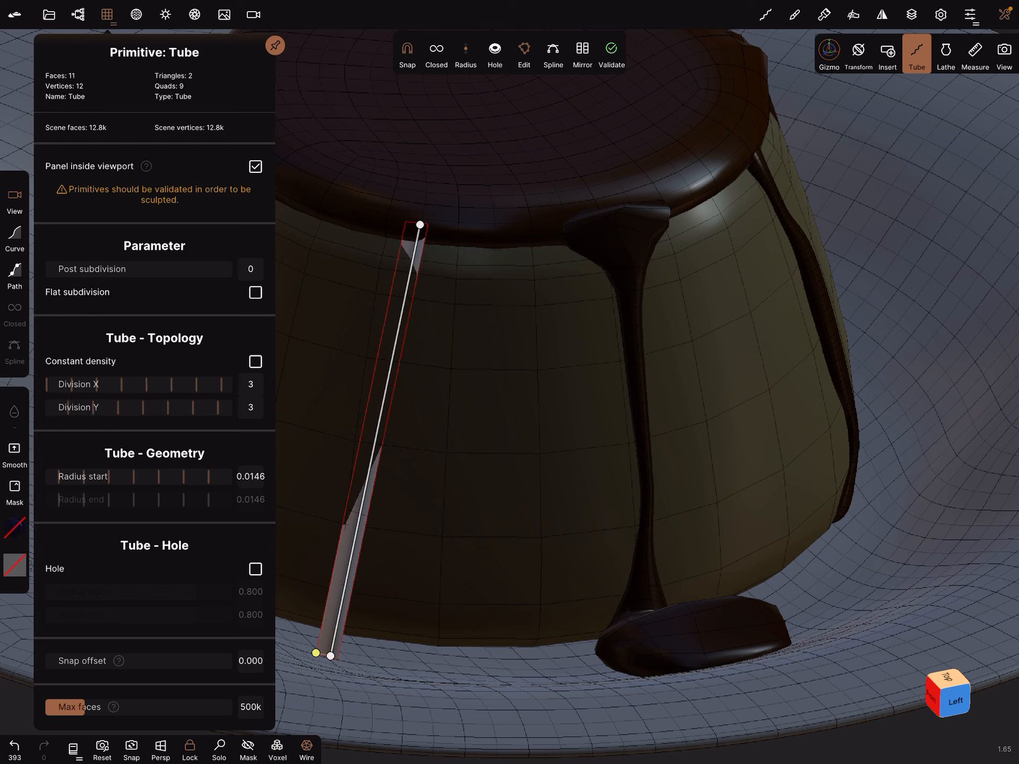
click(251, 407)
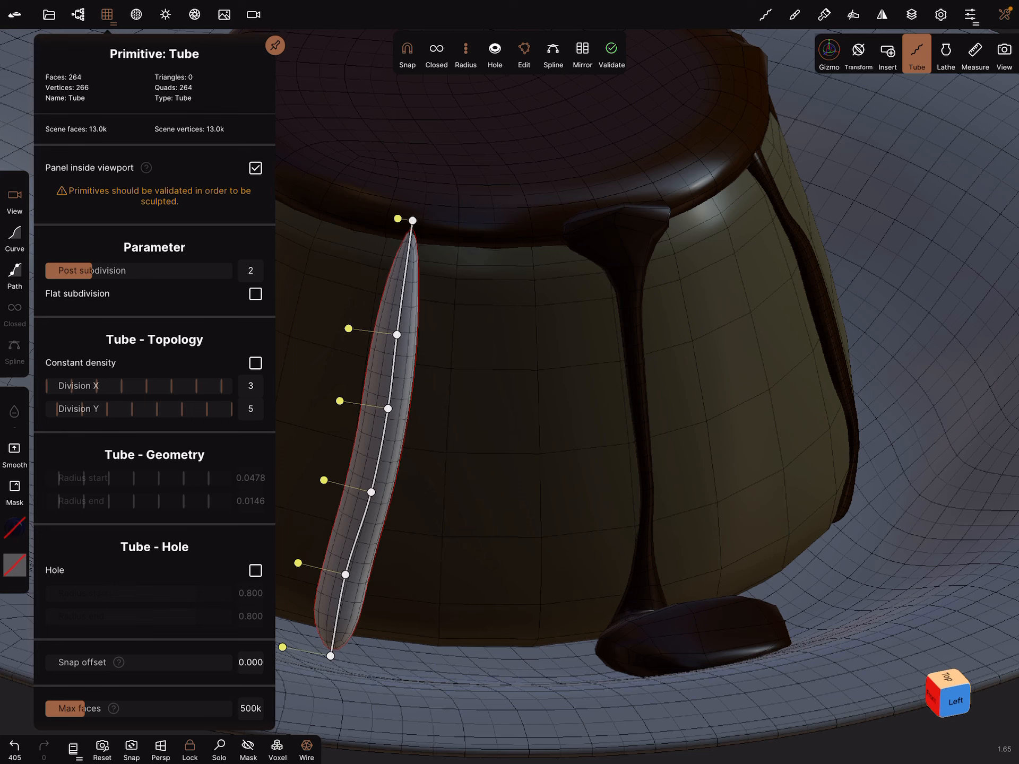
- Validate the drip into a sculptable mesh with a rounded top and pooled foot
click(250, 409)
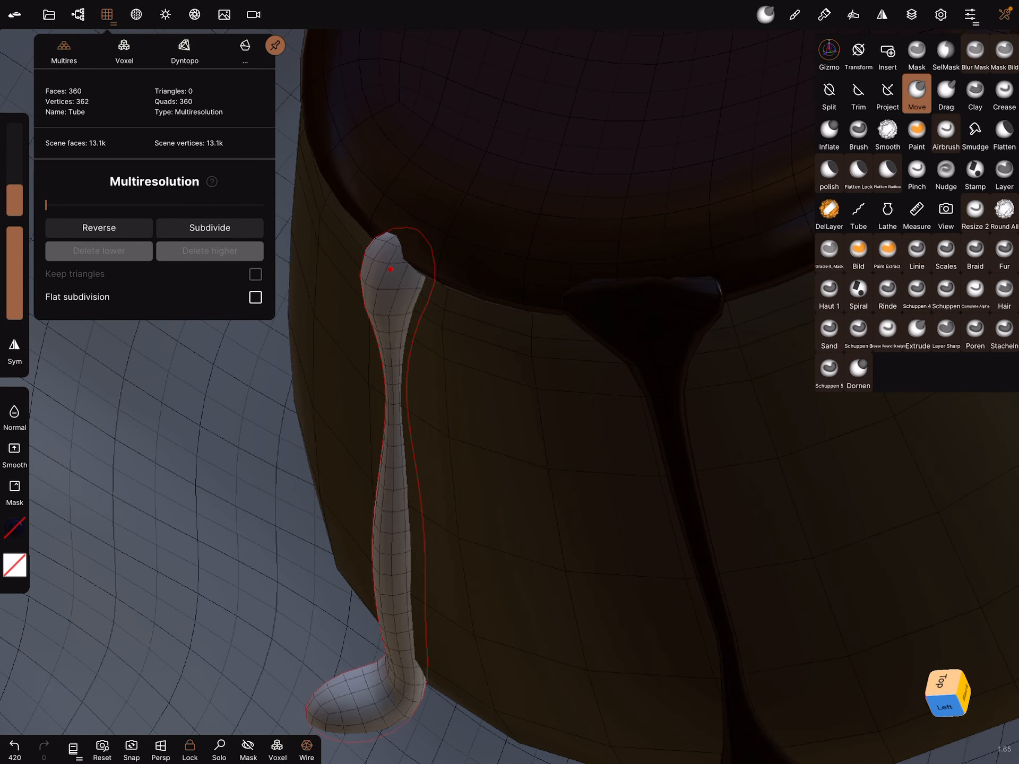
- Tuck the drip's top into the chocolate rim and bend its middle into a wavy flow
drag(392, 266, 370, 220)
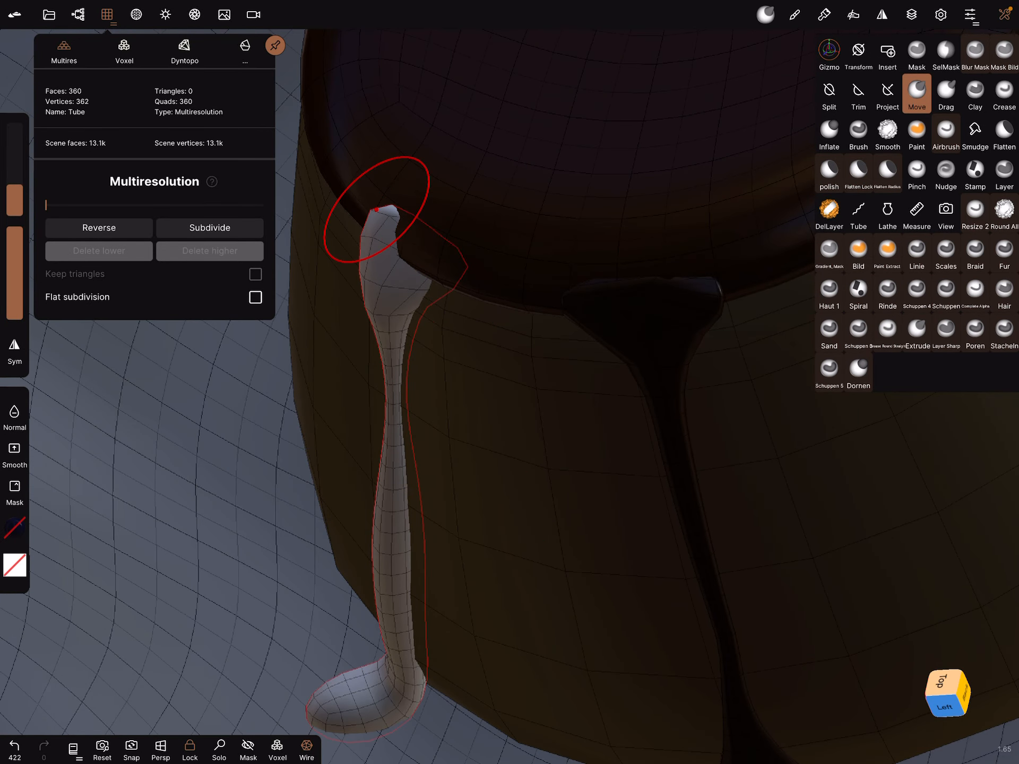
drag(387, 208, 407, 217)
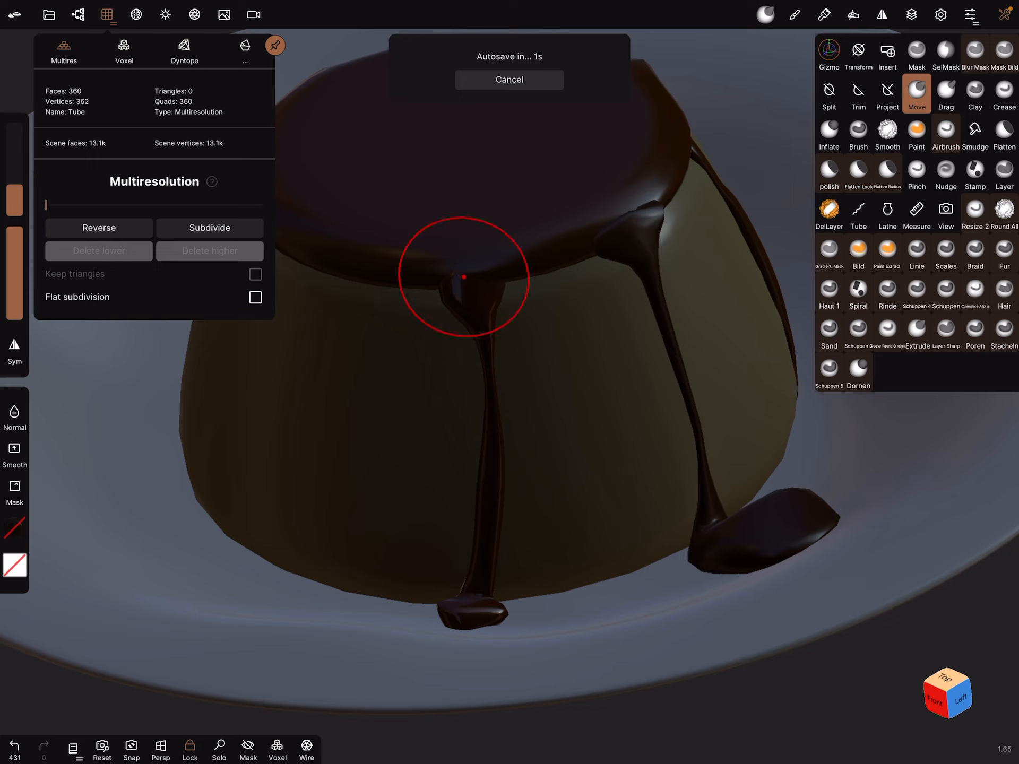
drag(464, 277, 485, 526)
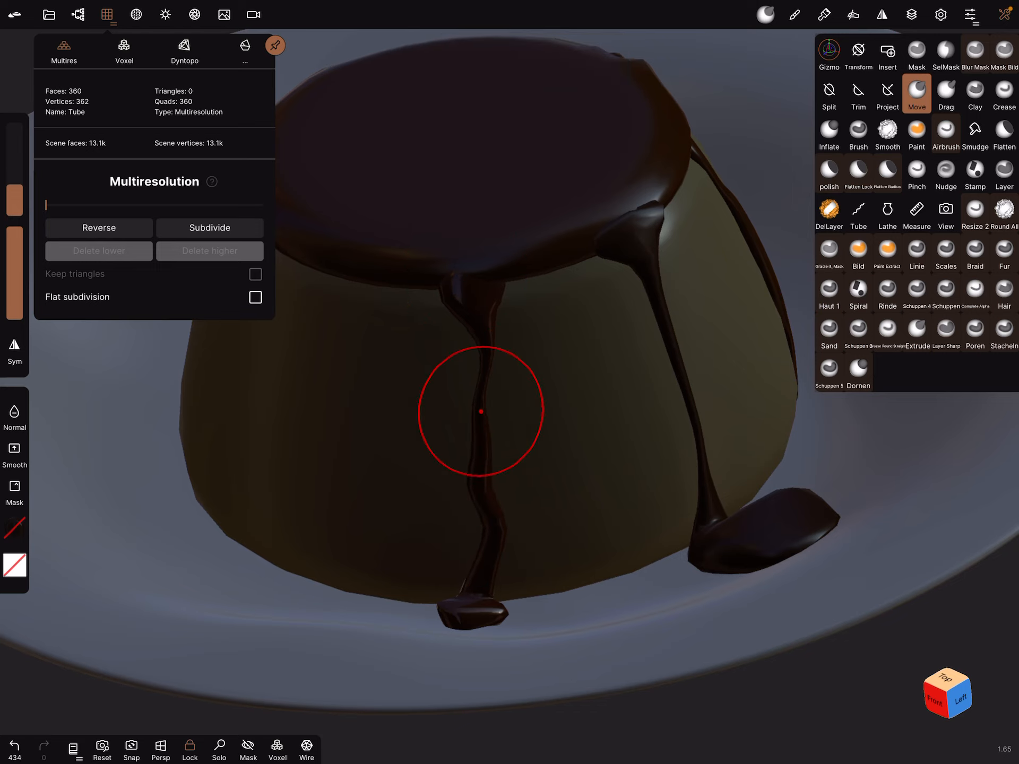
drag(480, 411, 687, 471)
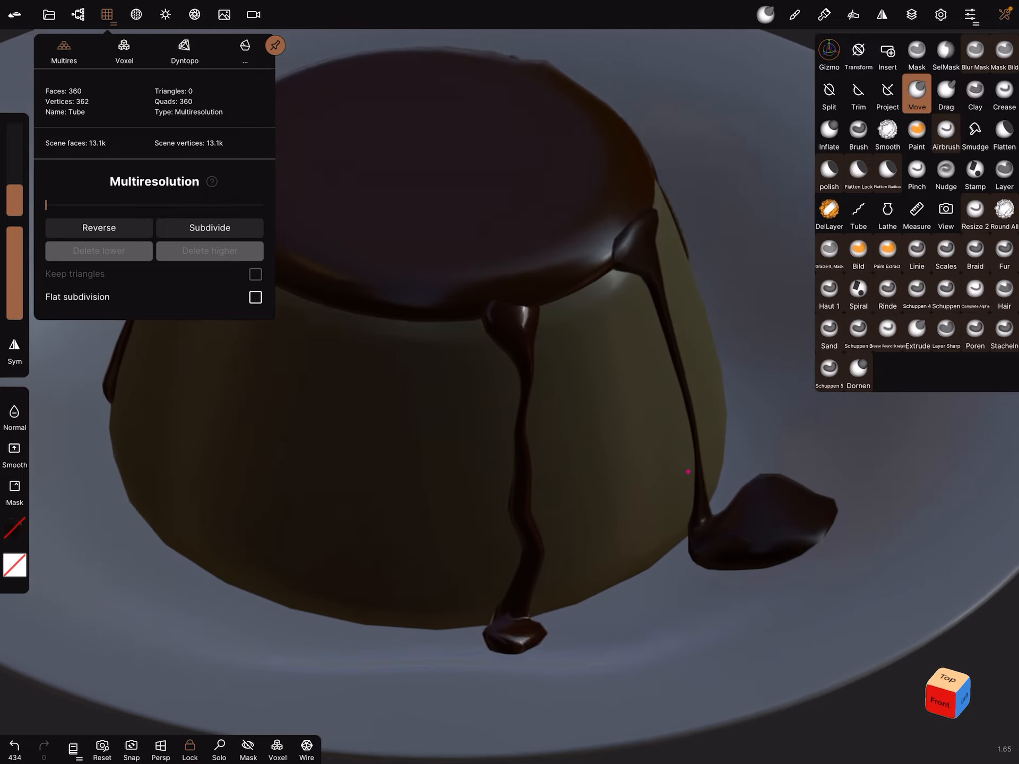